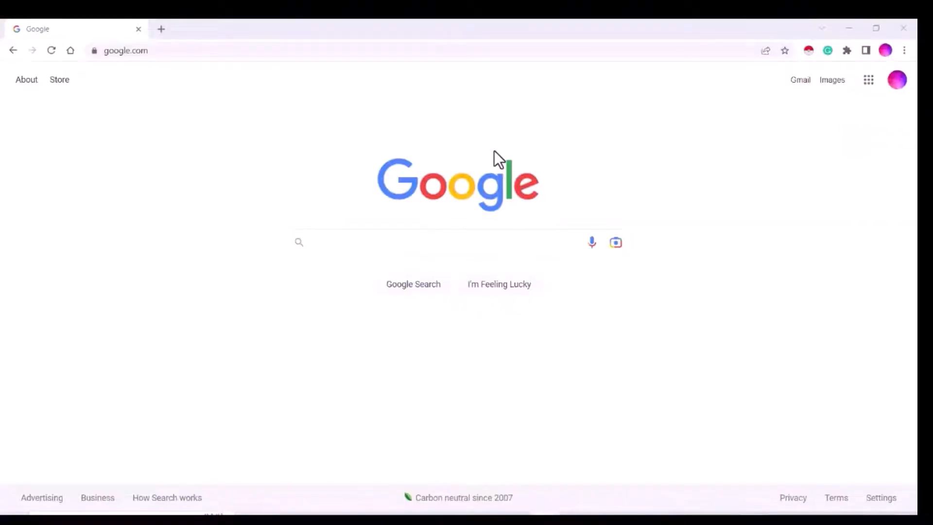
# - Search Google for 'watercolor brush illustrator' and browse the image results
pyautogui.write('wa')
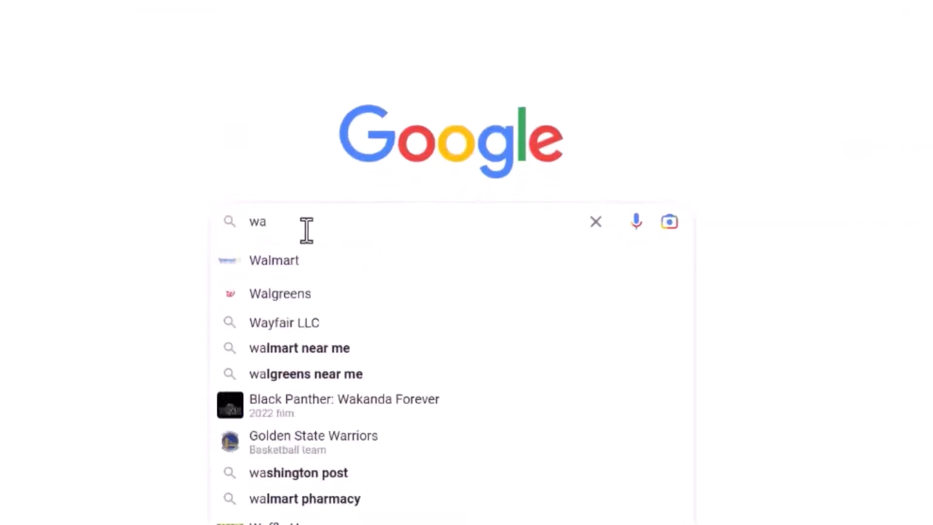
pyautogui.write('watercolor brush illustrator')
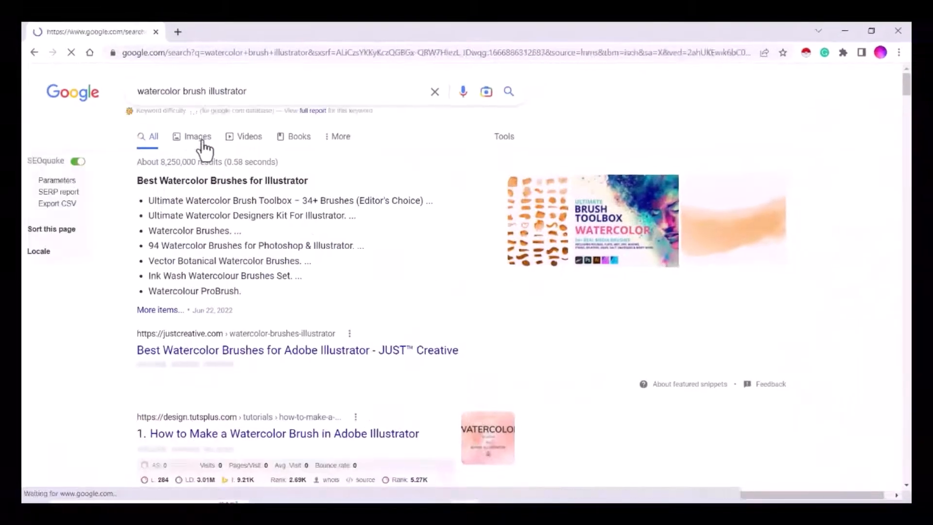
pyautogui.click(197, 136)
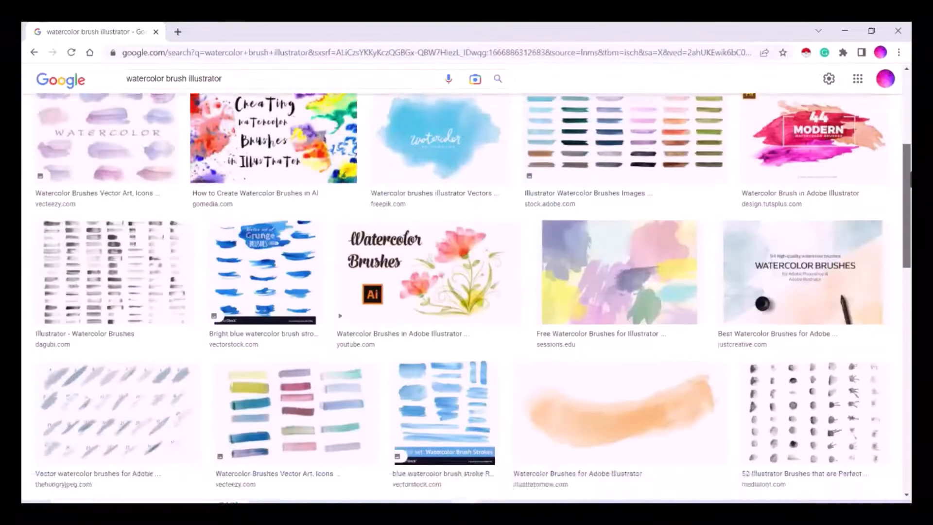
pyautogui.scroll(-3)
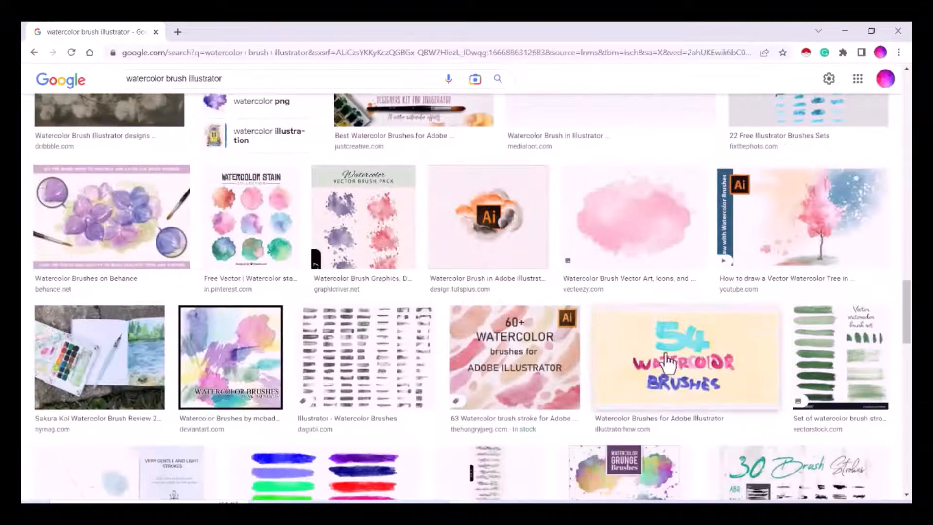
pyautogui.moveTo(752, 449)
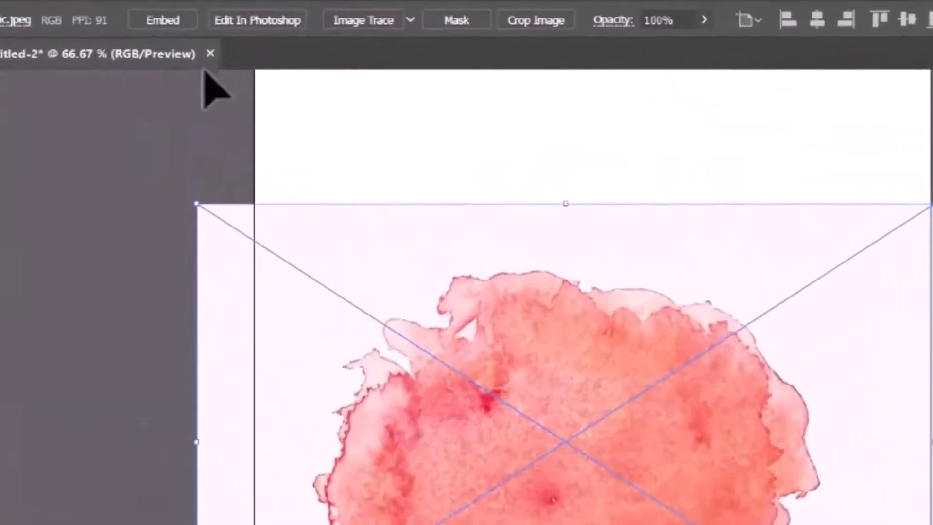
# - Embed the linked splash image and trace it with the High Fidelity Photo preset
pyautogui.click(163, 19)
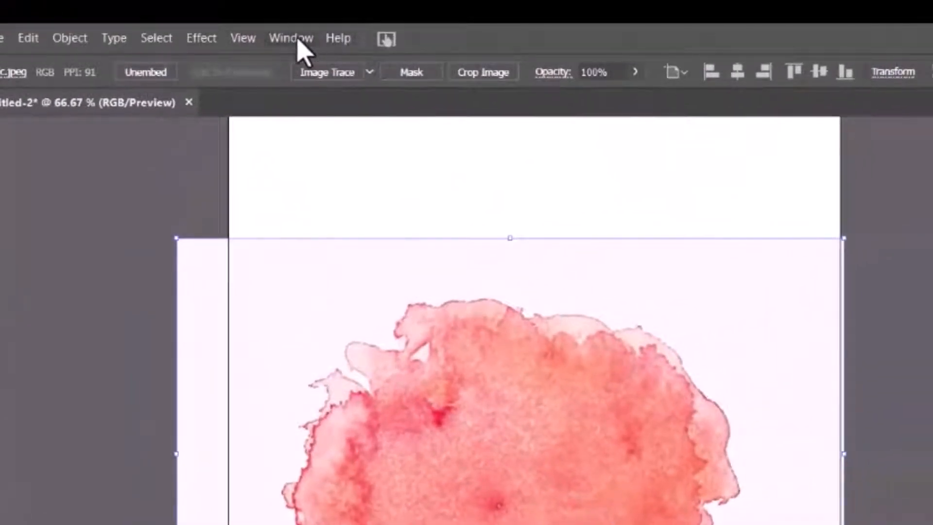
pyautogui.click(290, 38)
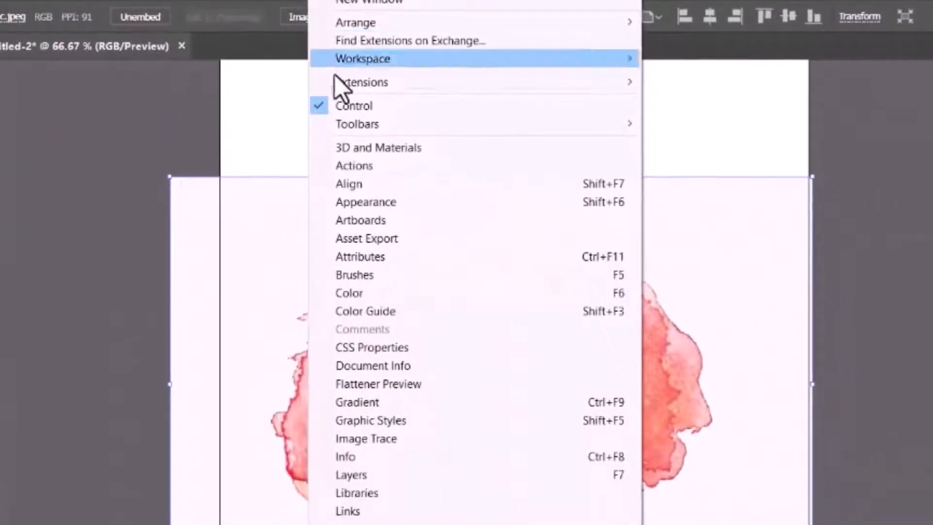
pyautogui.click(366, 438)
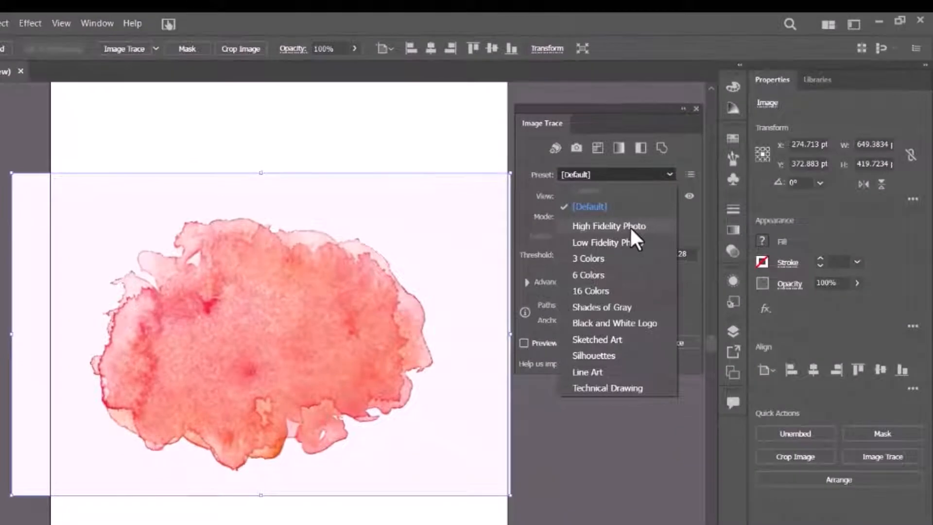
pyautogui.click(608, 226)
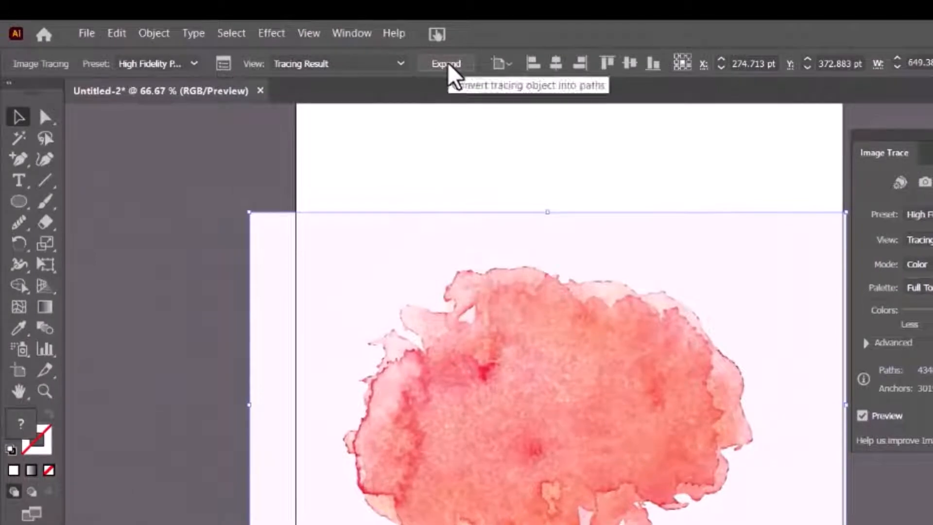
# - Expand and ungroup the tracing, then delete all white-fill background paths via Select Same Fill Color
pyautogui.click(445, 65)
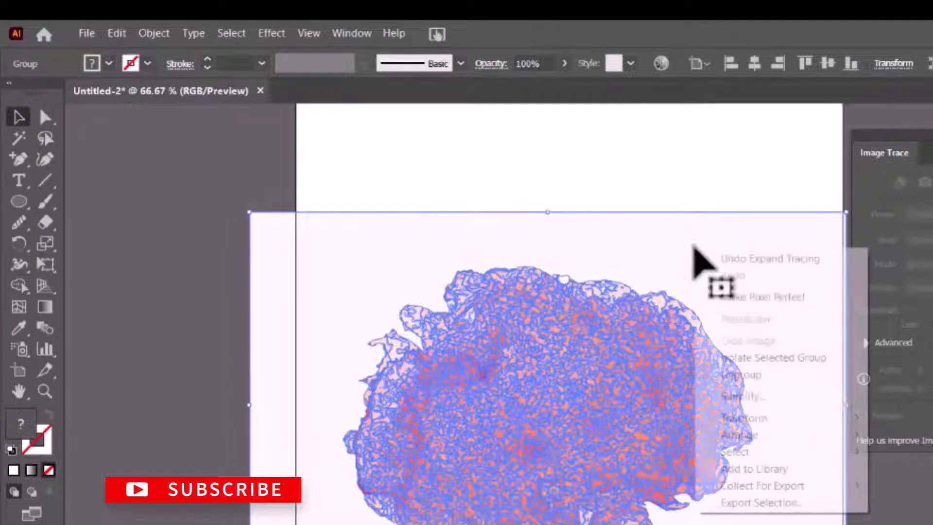
pyautogui.moveTo(760, 375)
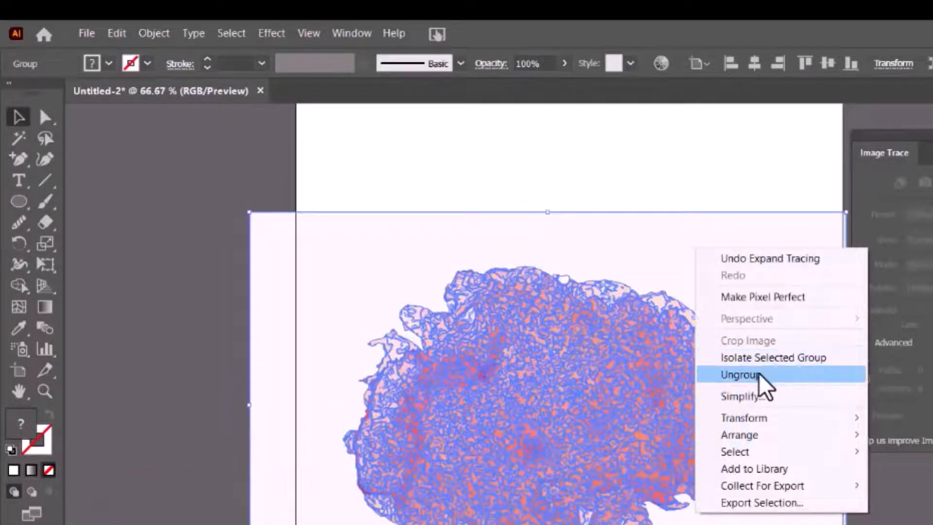
pyautogui.click(742, 374)
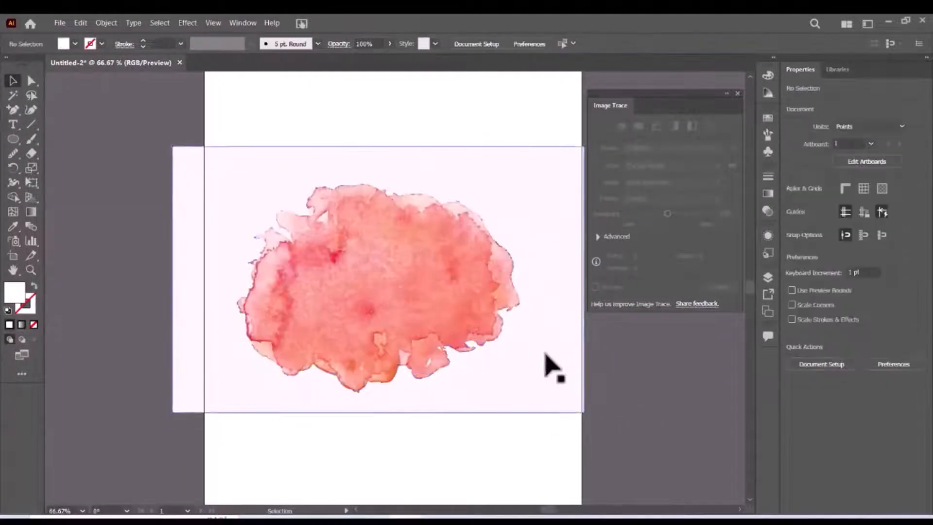
pyautogui.click(378, 280)
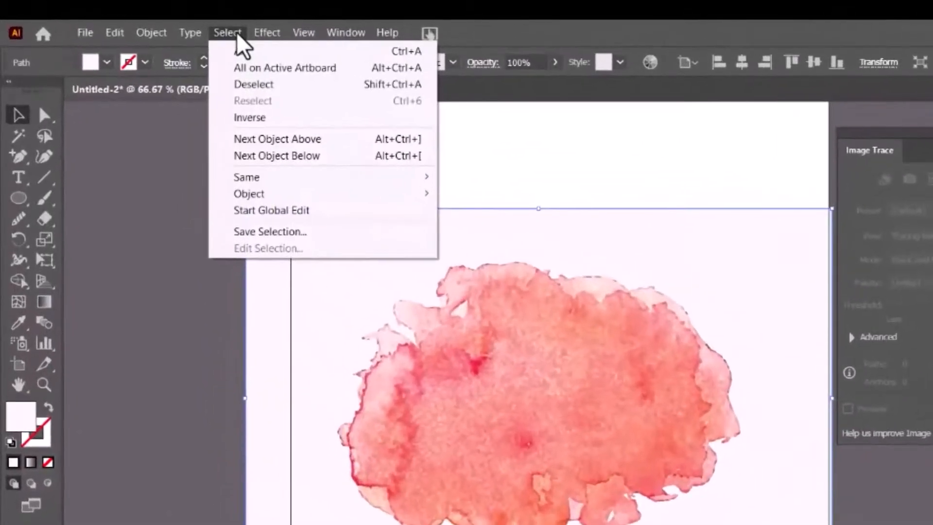
pyautogui.moveTo(286, 177)
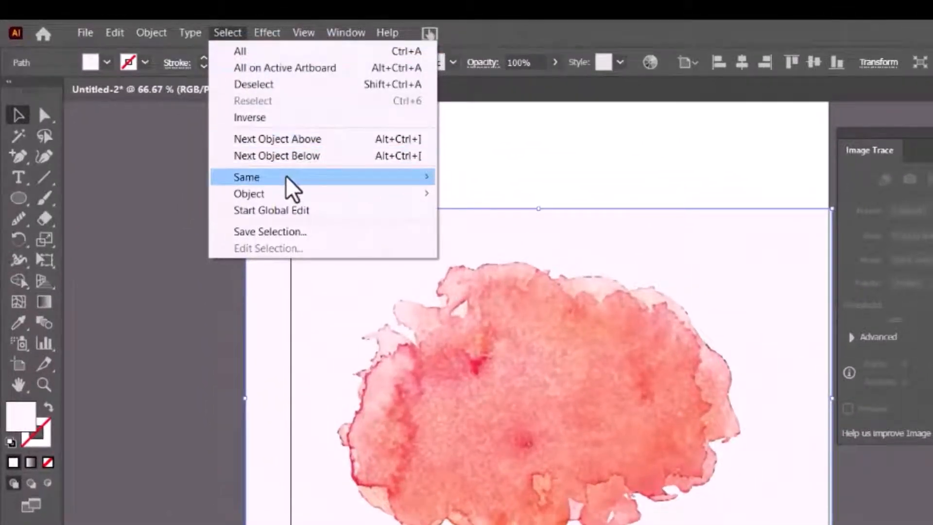
pyautogui.moveTo(246, 177)
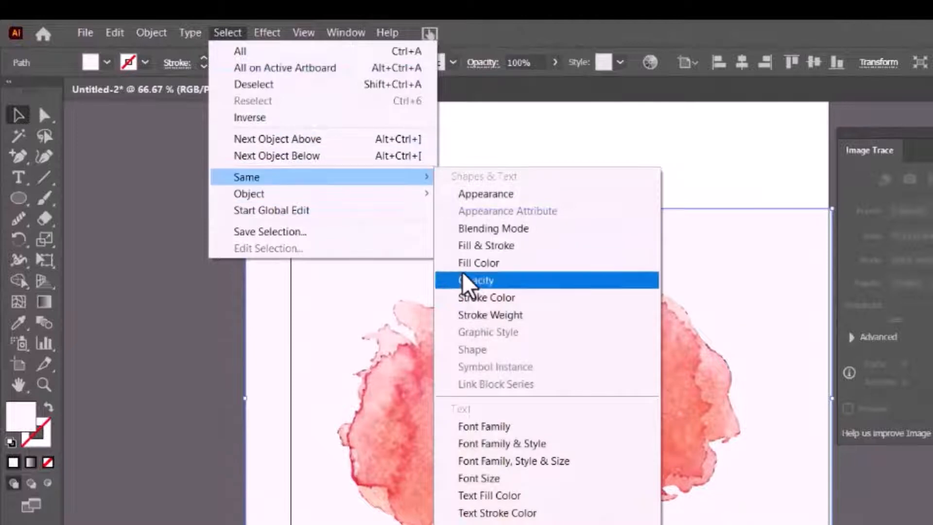
pyautogui.click(474, 280)
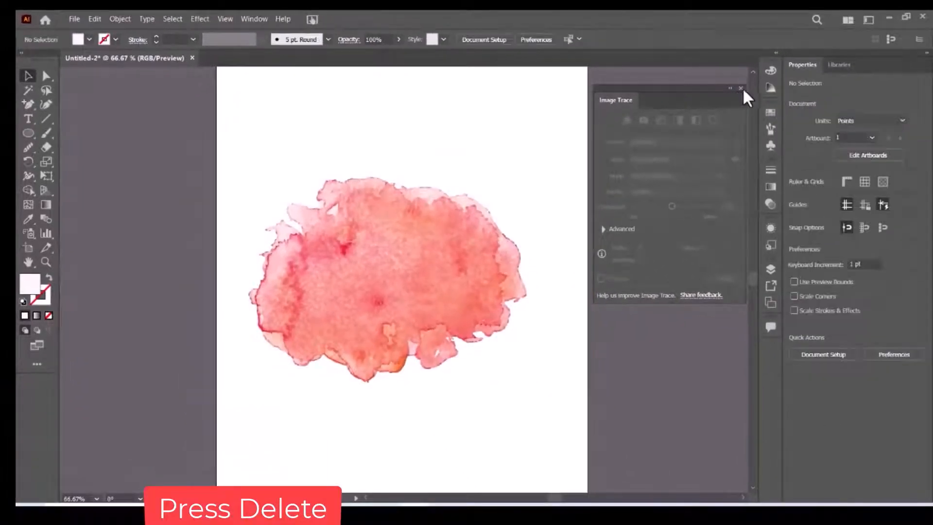
pyautogui.click(741, 89)
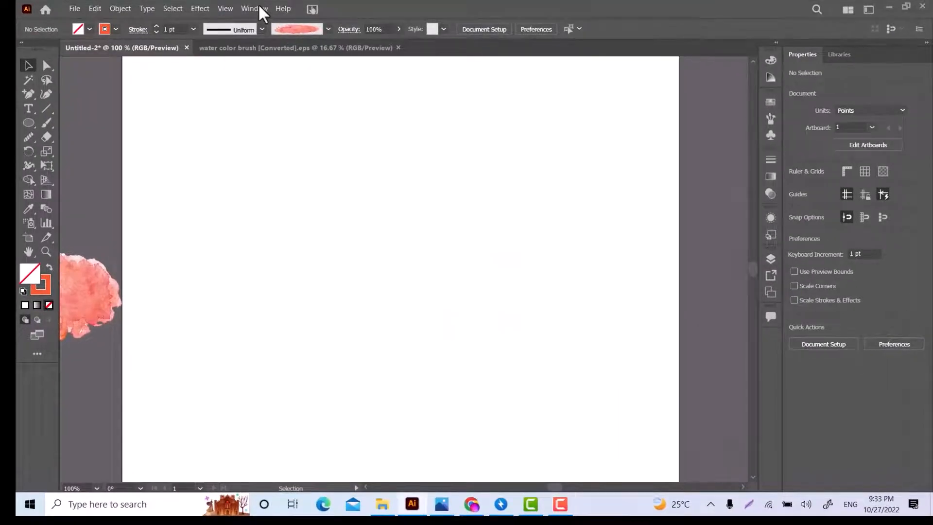
# - Create a new brush from the splash in the Brushes panel, choosing the Art Brush type
pyautogui.click(250, 9)
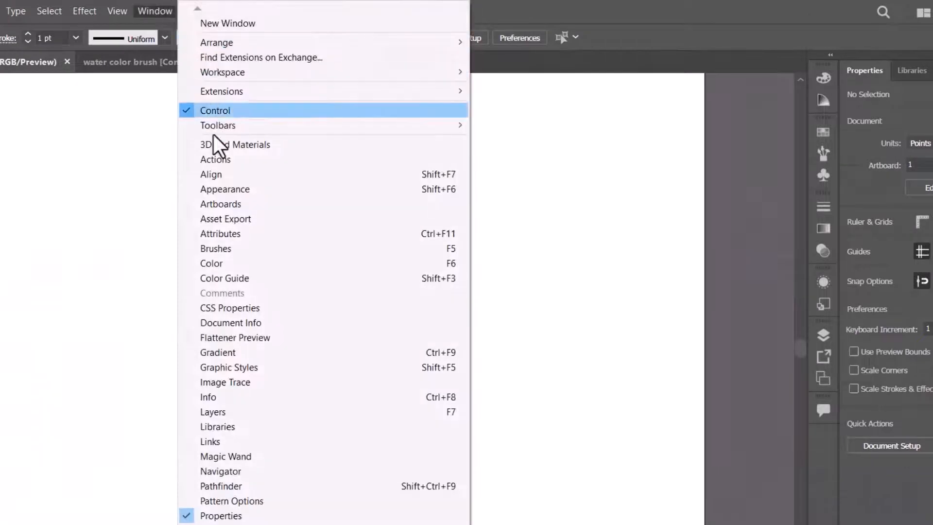
pyautogui.moveTo(216, 248)
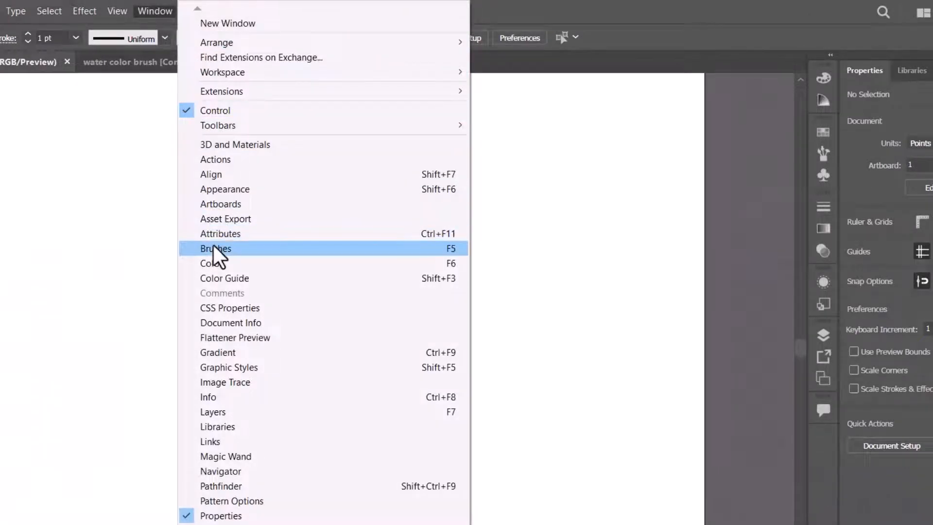
pyautogui.click(216, 248)
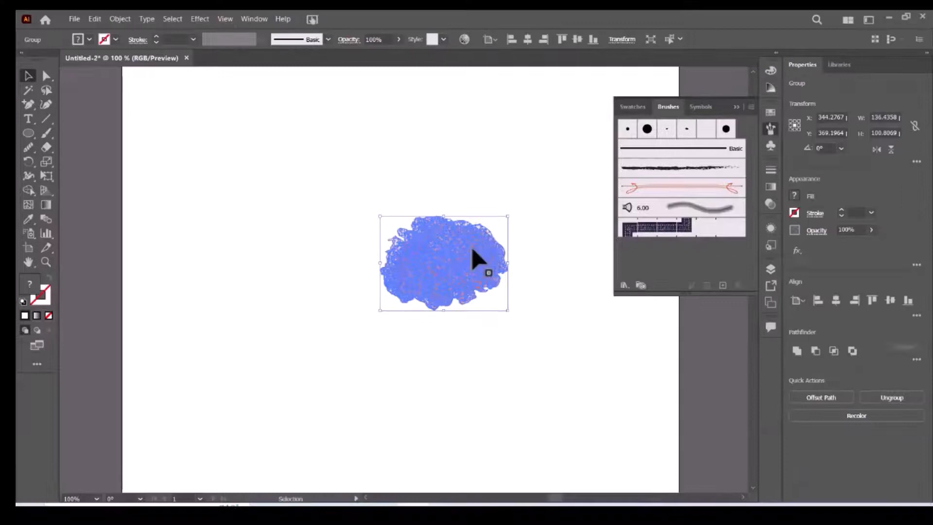
pyautogui.click(751, 107)
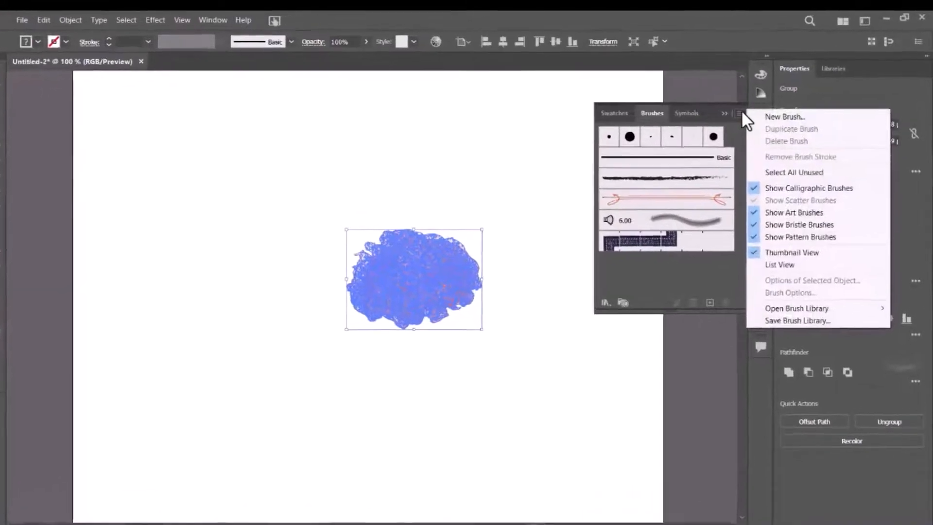
pyautogui.click(786, 117)
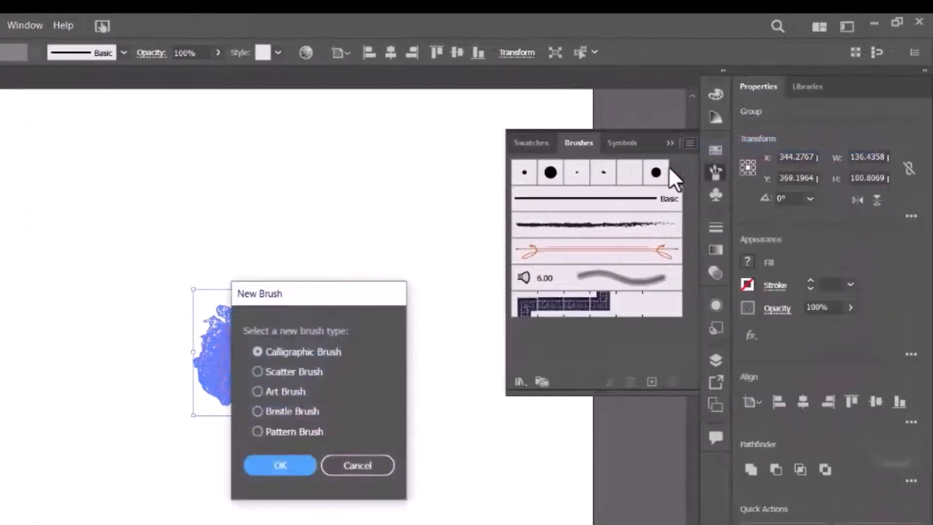
pyautogui.click(272, 383)
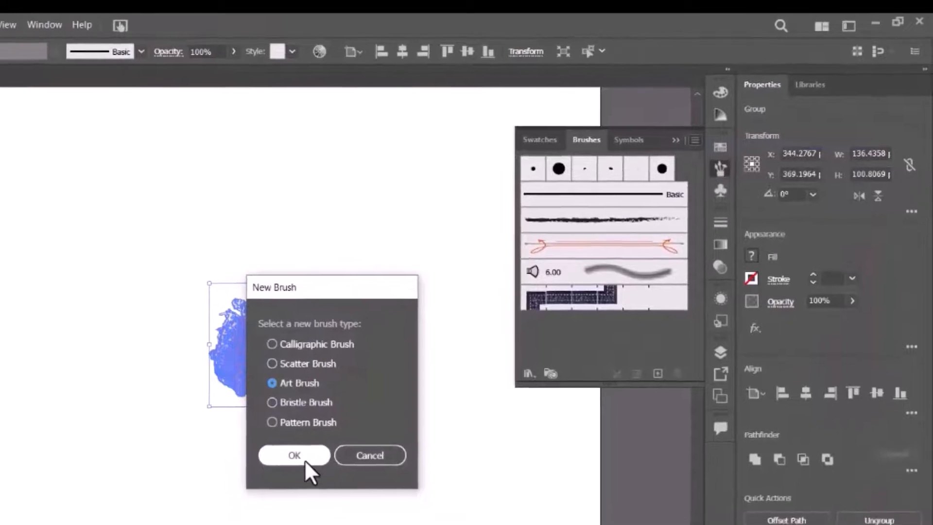
pyautogui.click(293, 455)
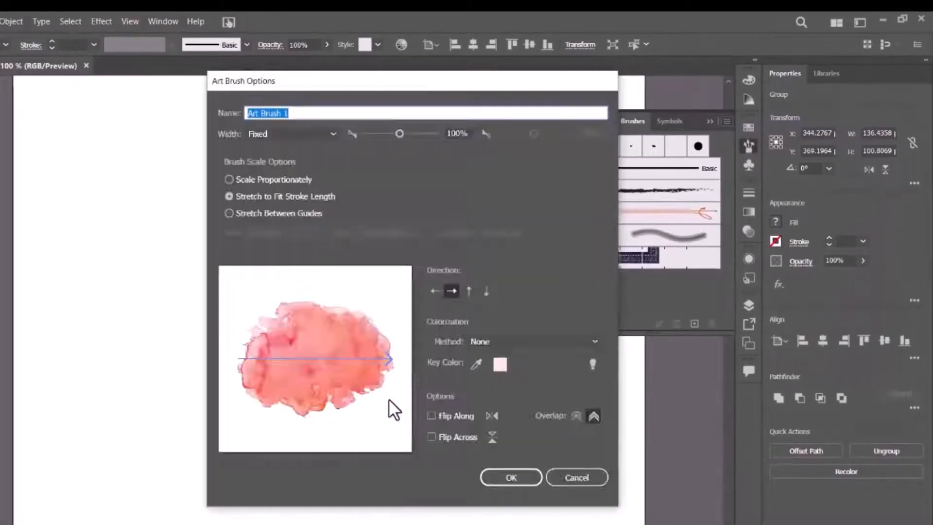
# - Set the brush's Colorization Method to Tints and save it as Art Brush 1
pyautogui.click(532, 342)
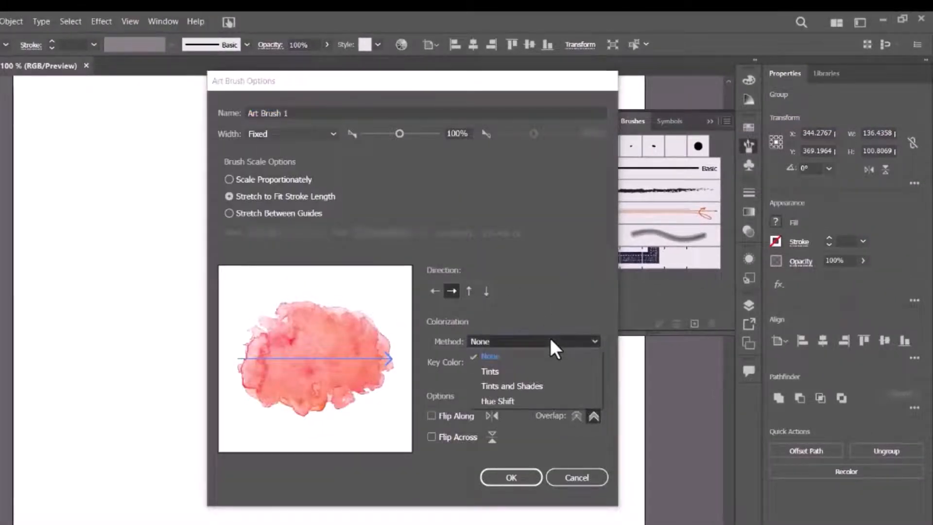
pyautogui.click(490, 371)
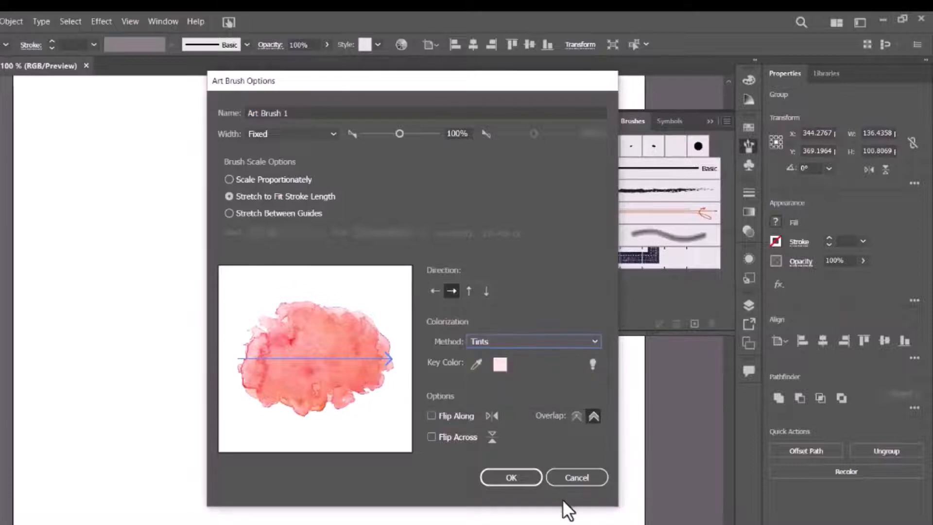
pyautogui.click(510, 477)
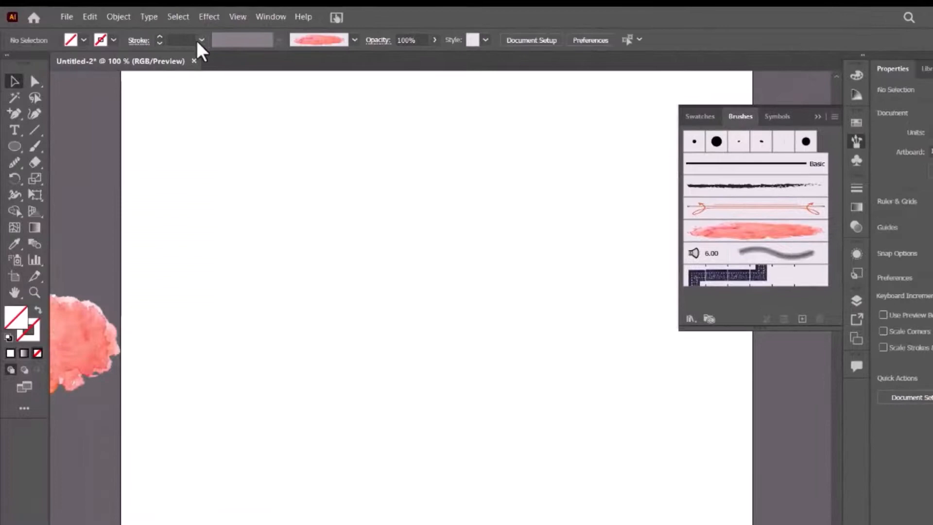
# - Set a 2 pt blue stroke and select the new watercolor art brush for painting
pyautogui.click(202, 40)
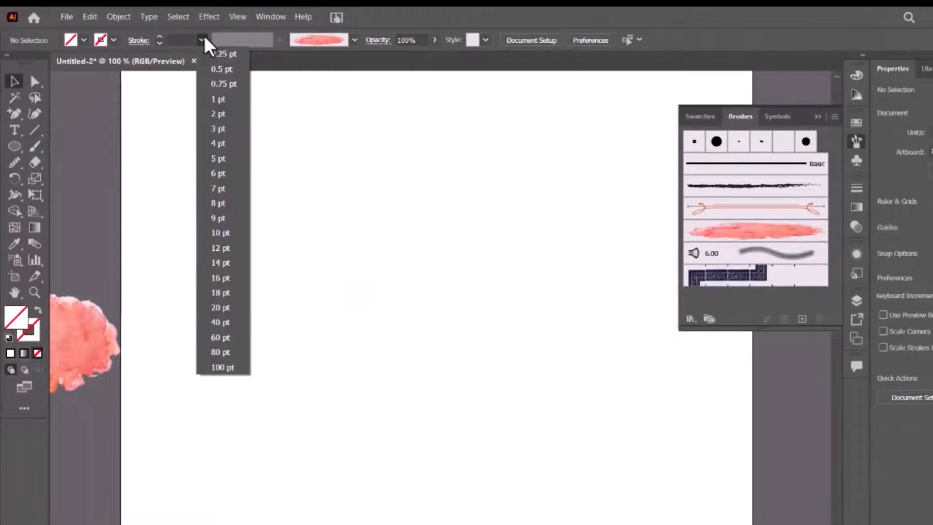
pyautogui.click(218, 113)
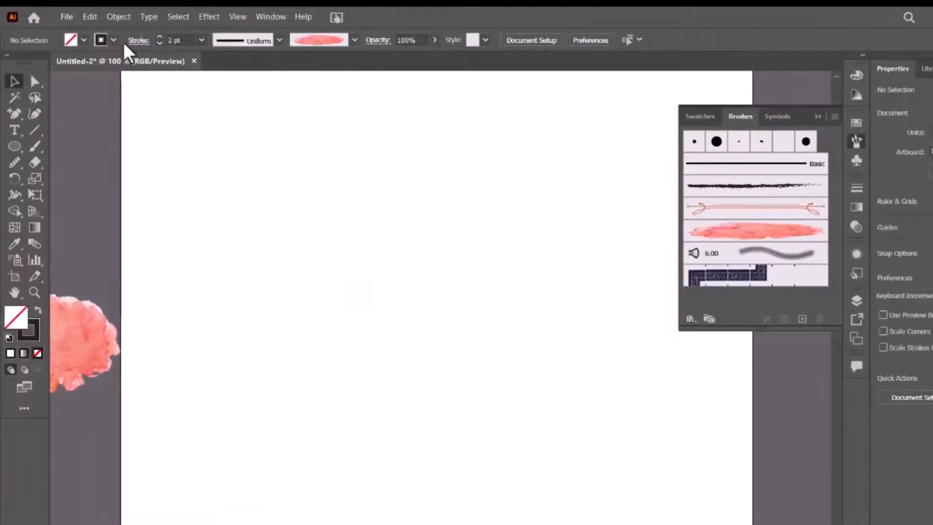
pyautogui.click(113, 39)
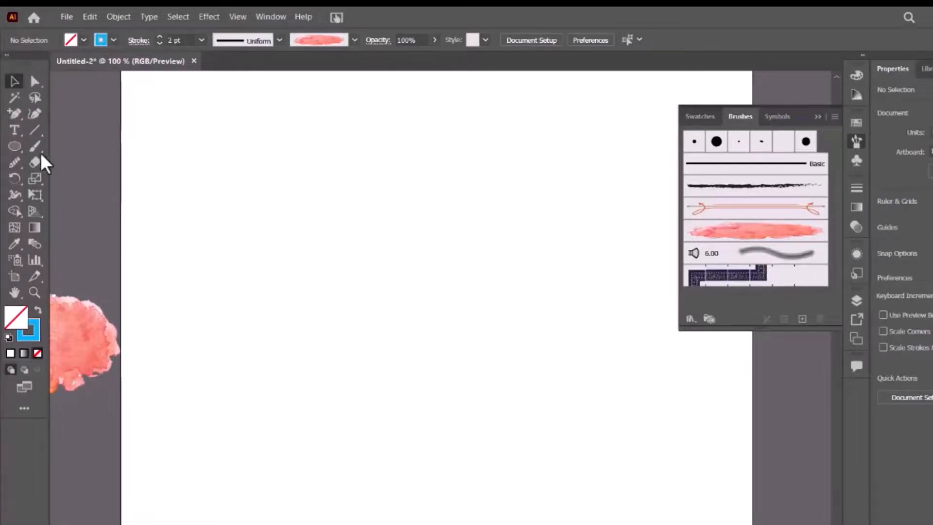
pyautogui.click(754, 231)
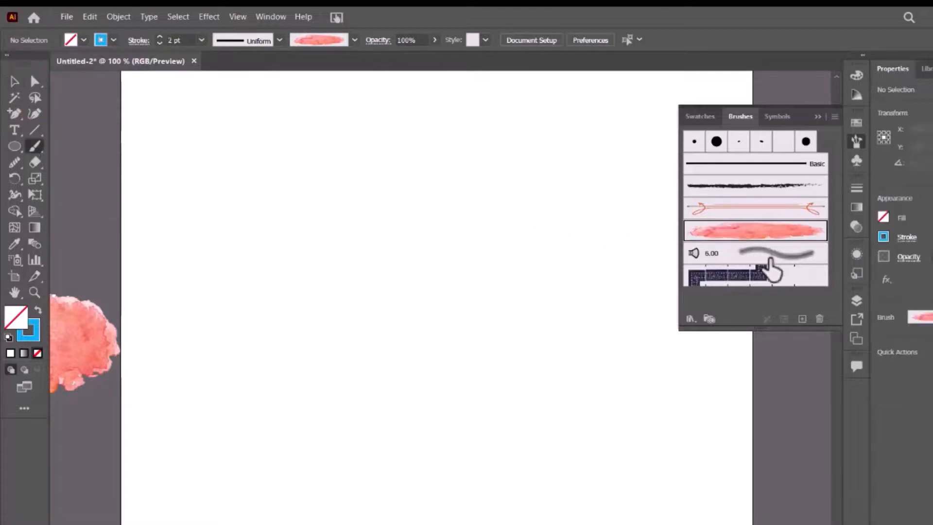